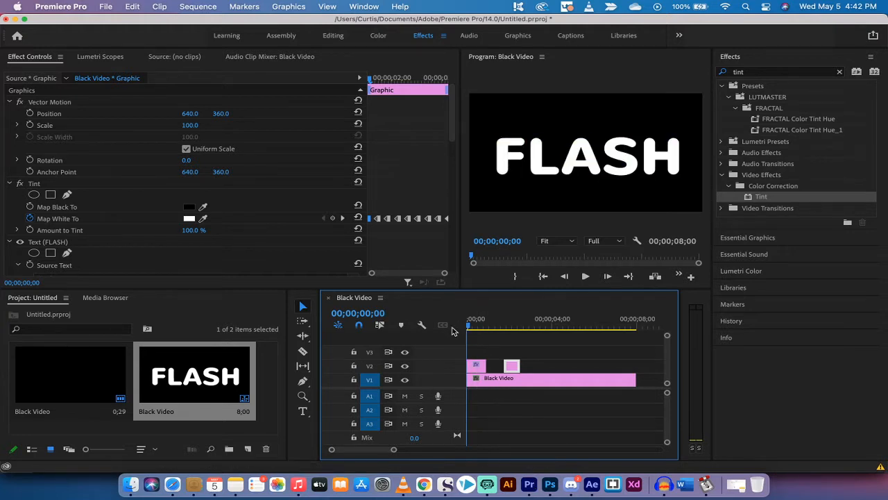
mouse_move(455, 331)
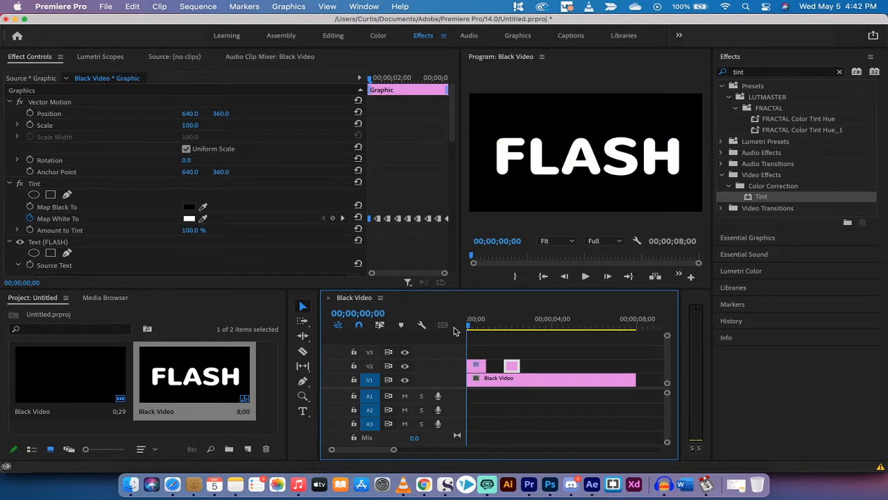
Deselect the title clip and play the sequence to preview the colour flashes
left_click(457, 340)
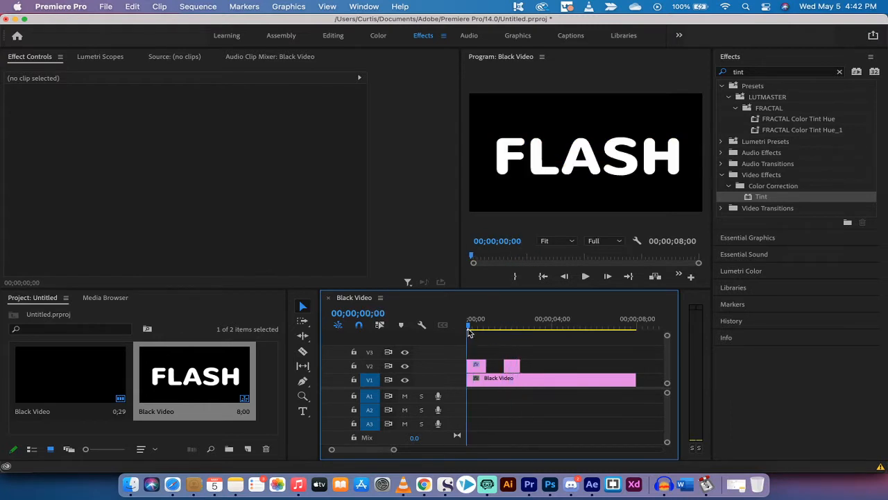
left_click(475, 326)
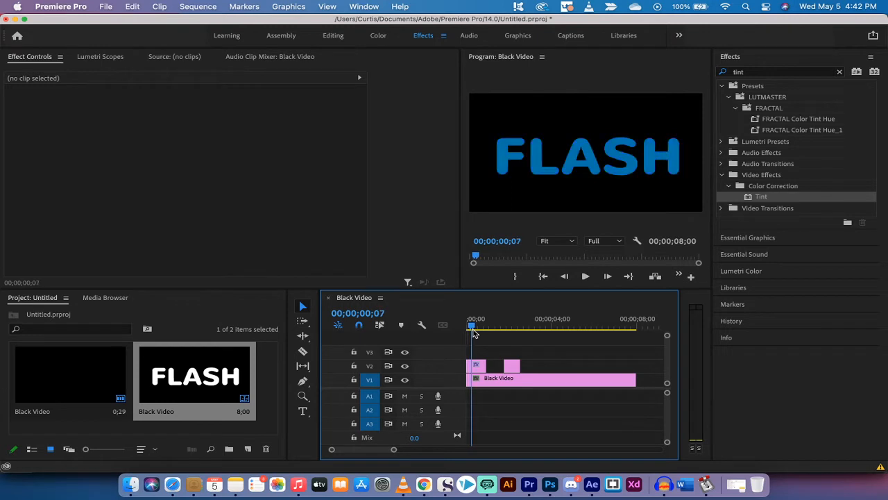
left_click(477, 325)
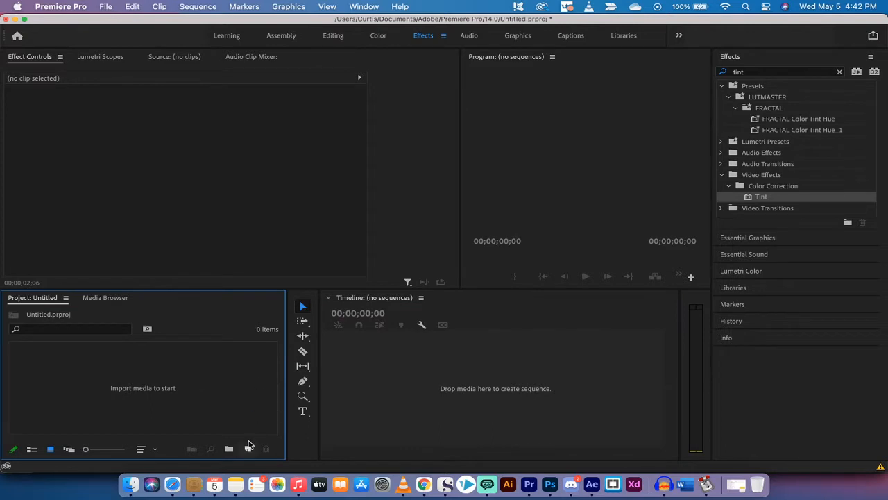
mouse_move(248, 450)
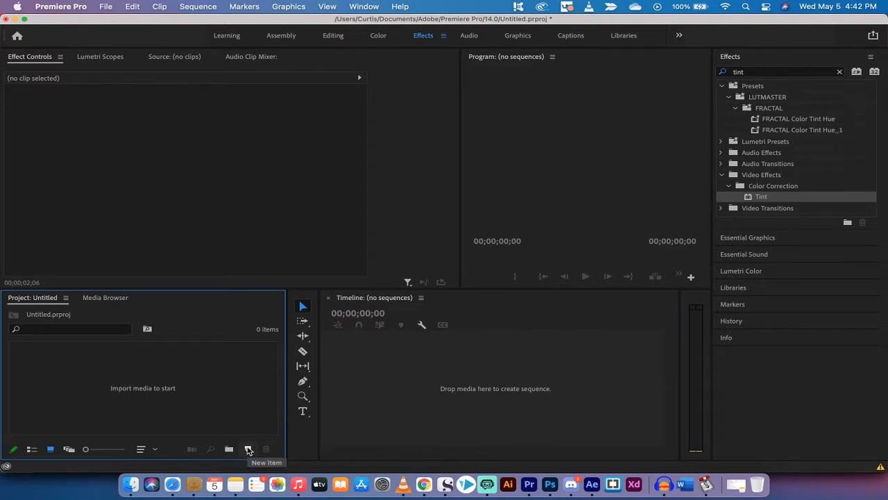
Create a 1280 × 720 Black Video clip via New Item in the Project panel
left_click(248, 450)
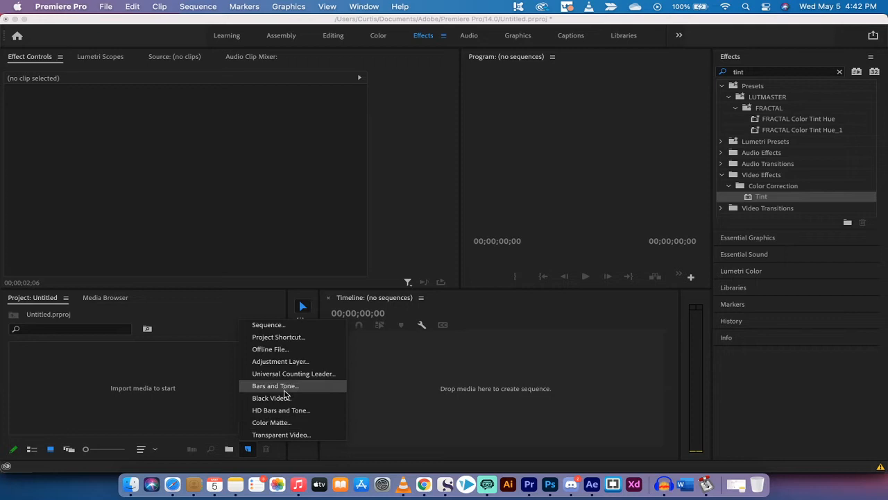
left_click(271, 397)
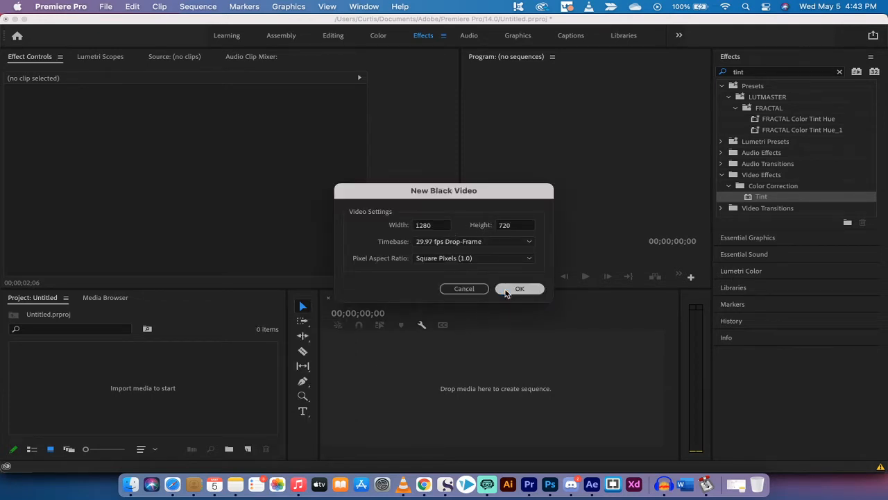
left_click(519, 289)
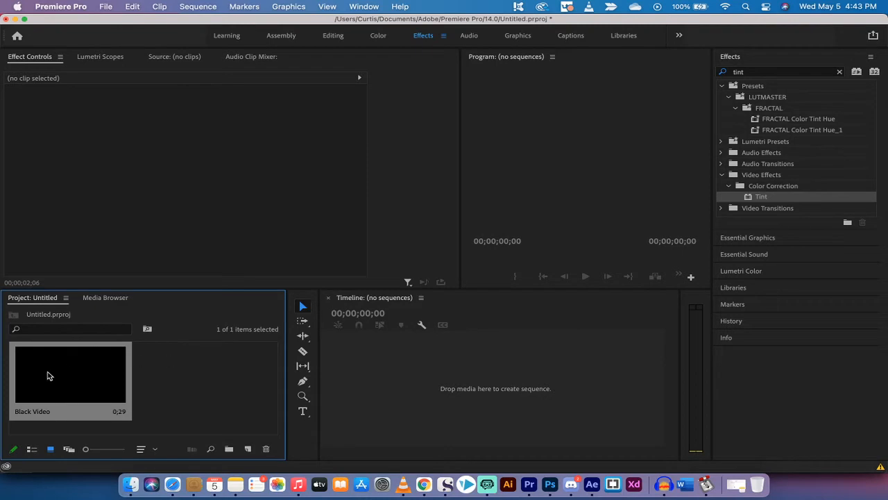
mouse_move(75, 369)
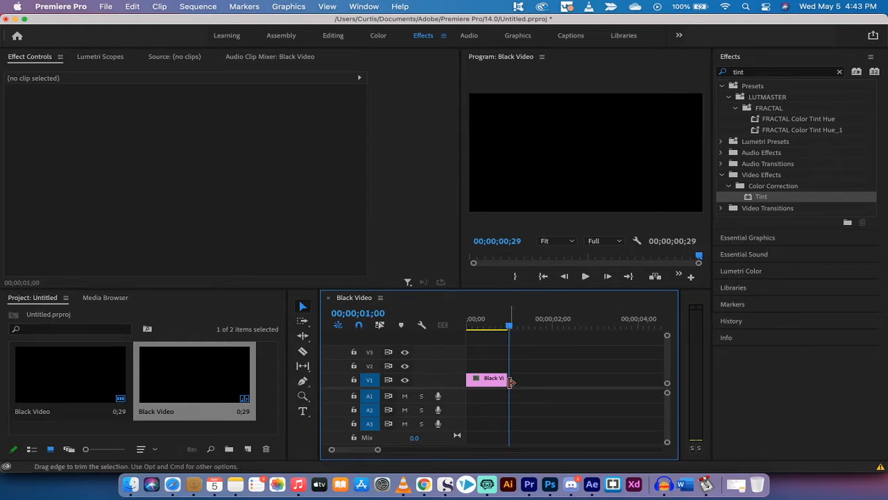
Extend the black video clip in the new sequence to about four seconds
left_click_drag(511, 377, 638, 377)
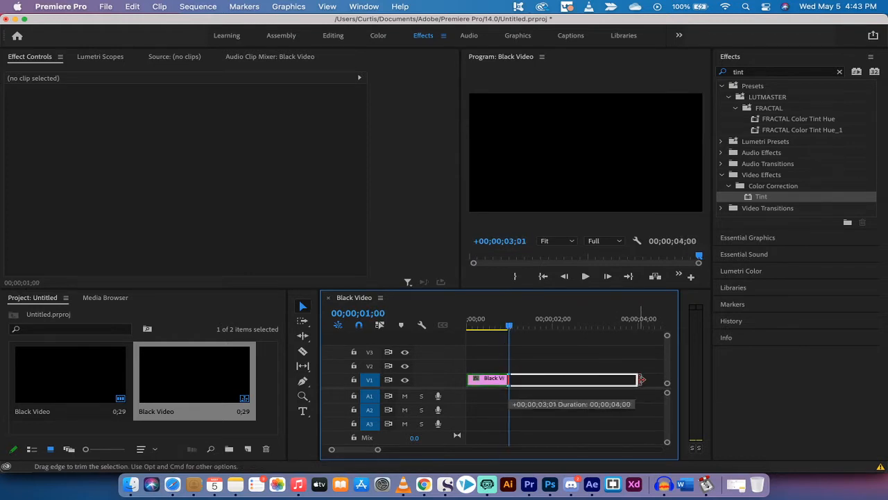
left_click_drag(637, 381, 641, 380)
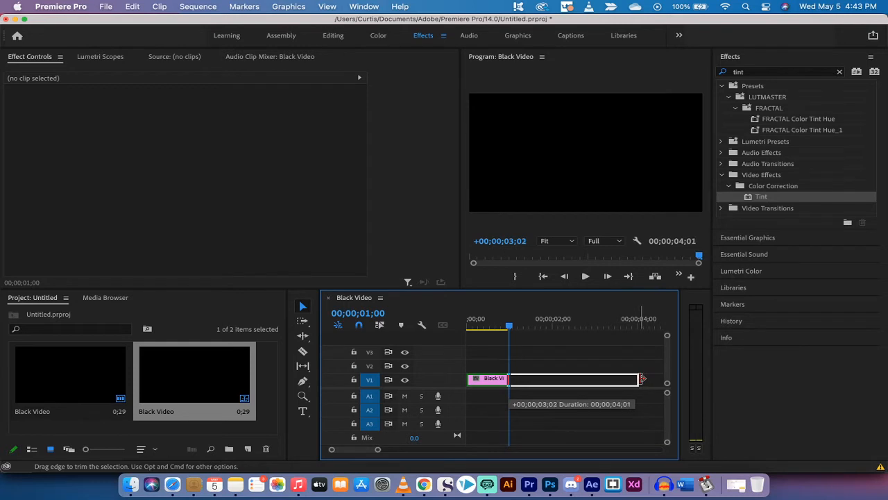
left_click_drag(641, 378, 642, 377)
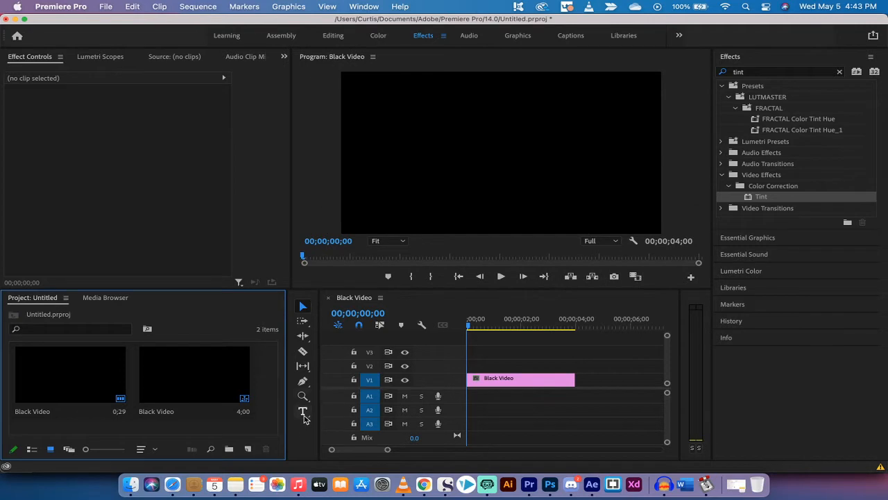
Add a white FLASH text title above the black video and trim it to the same four seconds
left_click(303, 411)
type("FLASH")
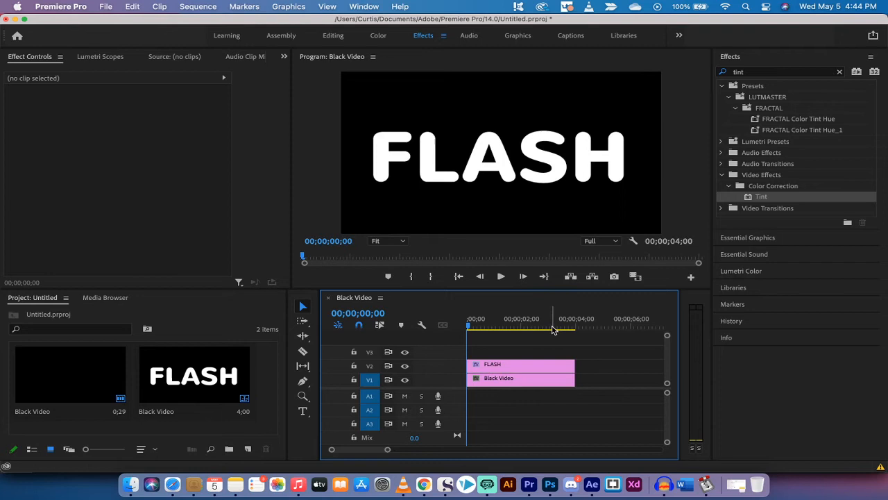
left_click_drag(553, 327, 577, 326)
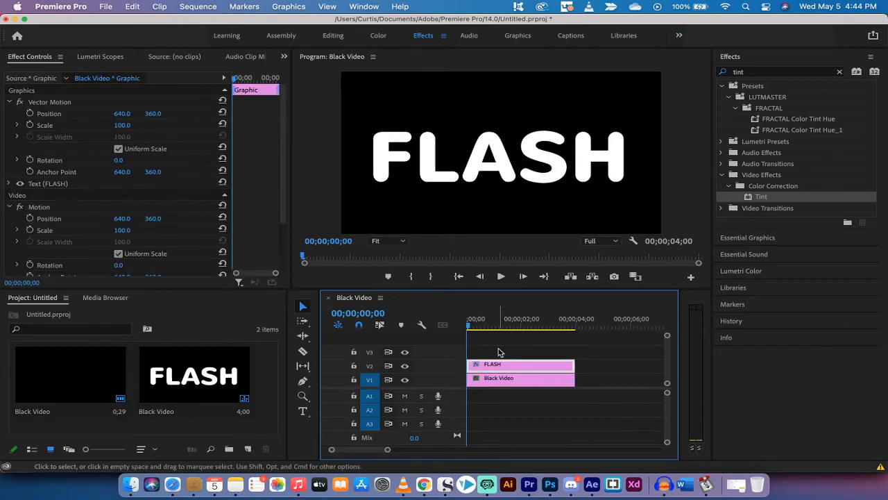
Find Tint in the Effects panel and apply it to the FLASH title clip
left_click(838, 73)
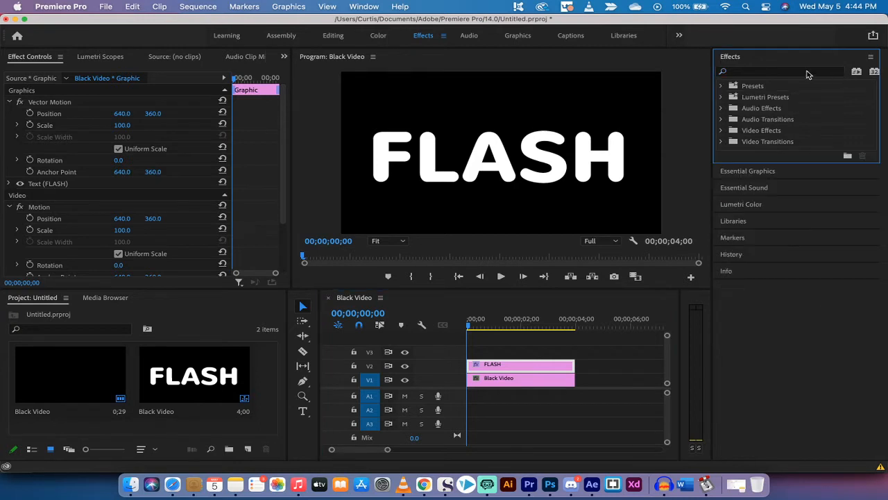
left_click(777, 73)
type("i")
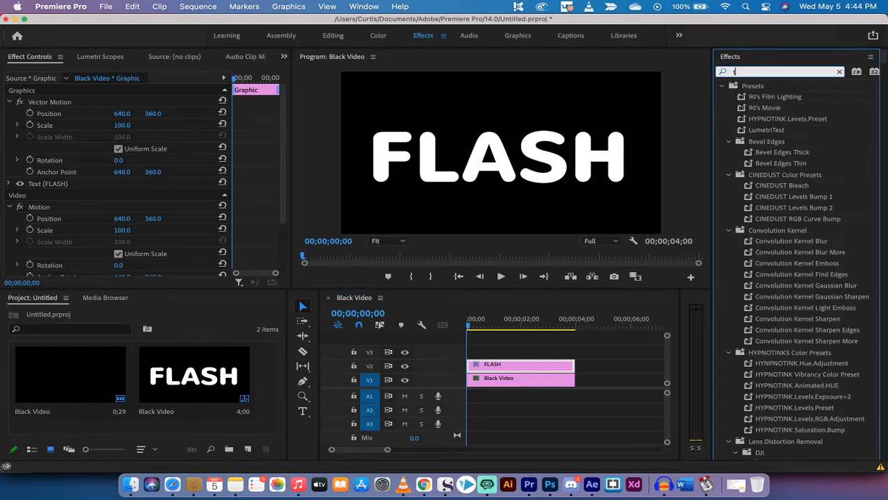
type("tint")
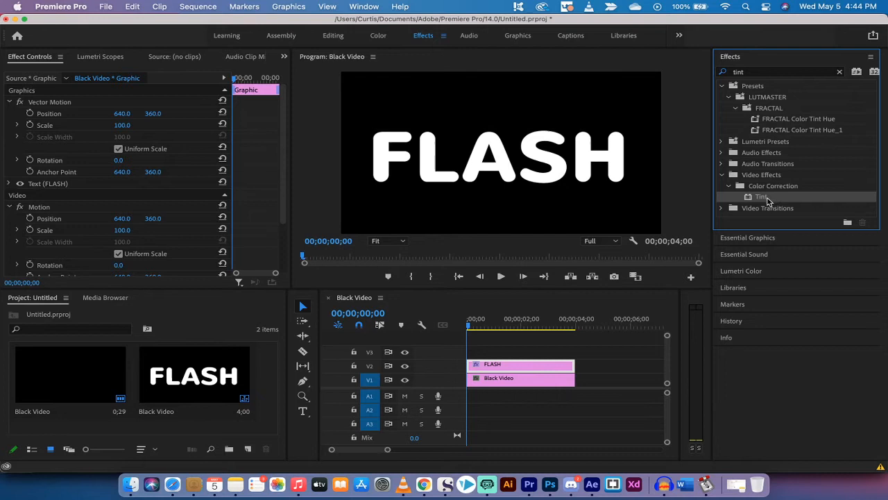
left_click_drag(761, 197, 489, 366)
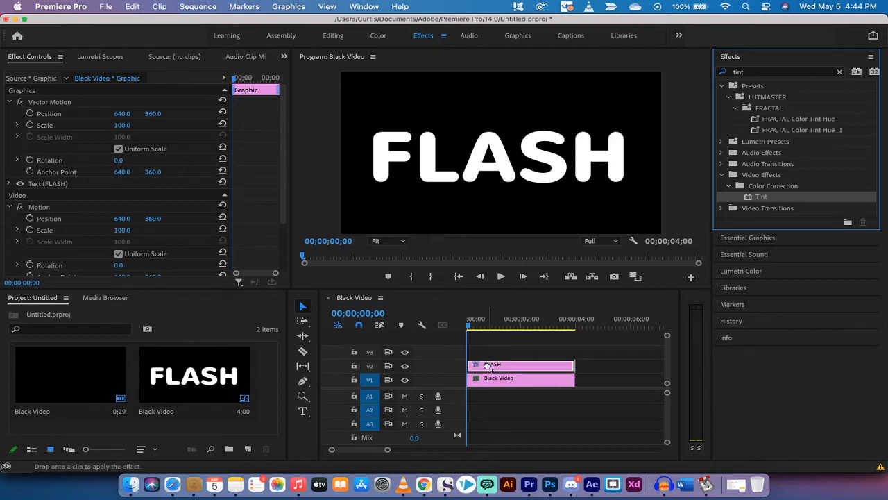
left_click_drag(760, 197, 521, 366)
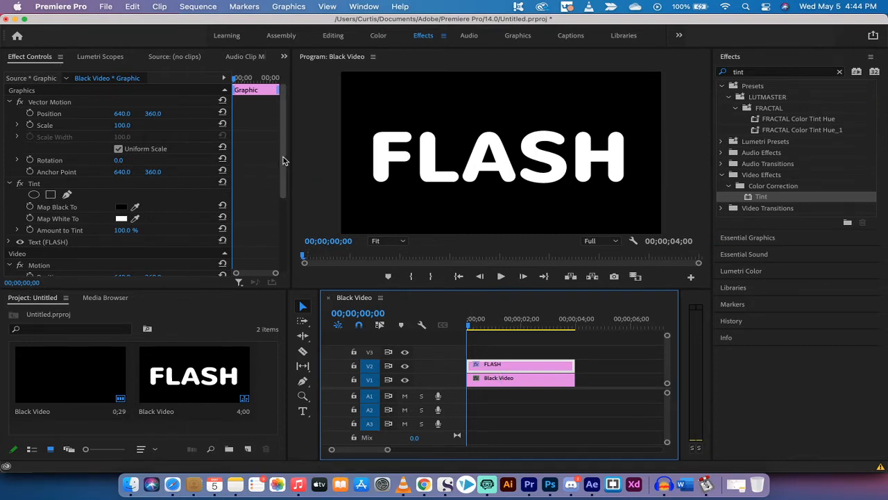
Enable keyframing on Tint's Map White To and set a red colour a few frames in
scroll("down", 3)
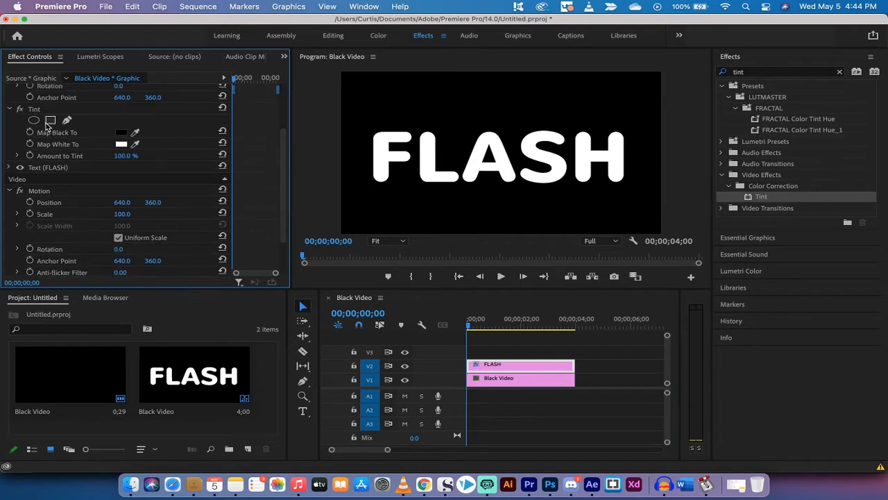
left_click(33, 108)
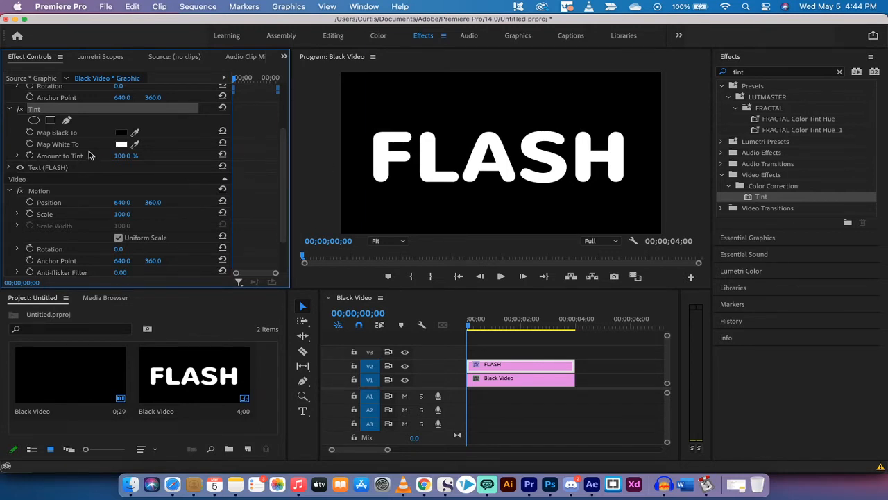
mouse_move(30, 143)
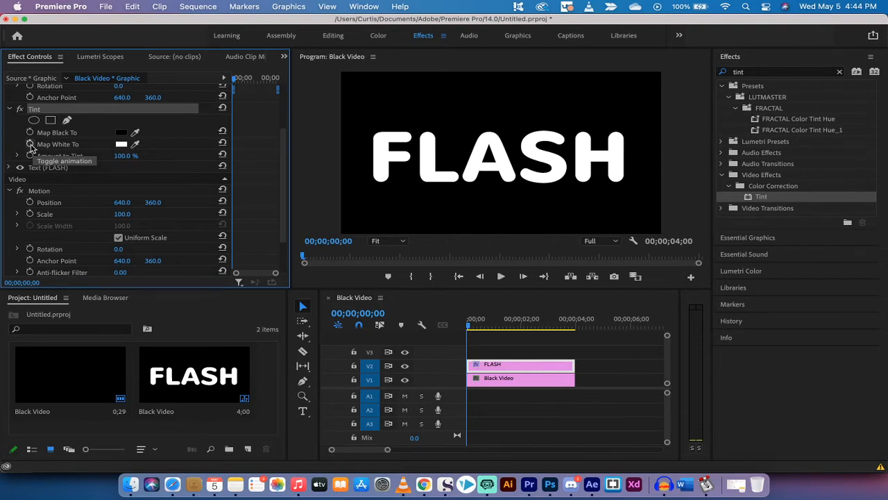
left_click(31, 143)
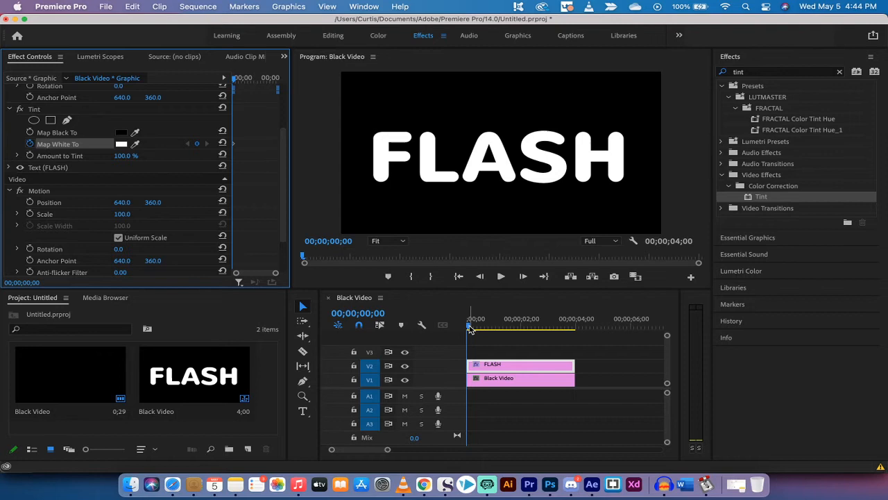
left_click(471, 326)
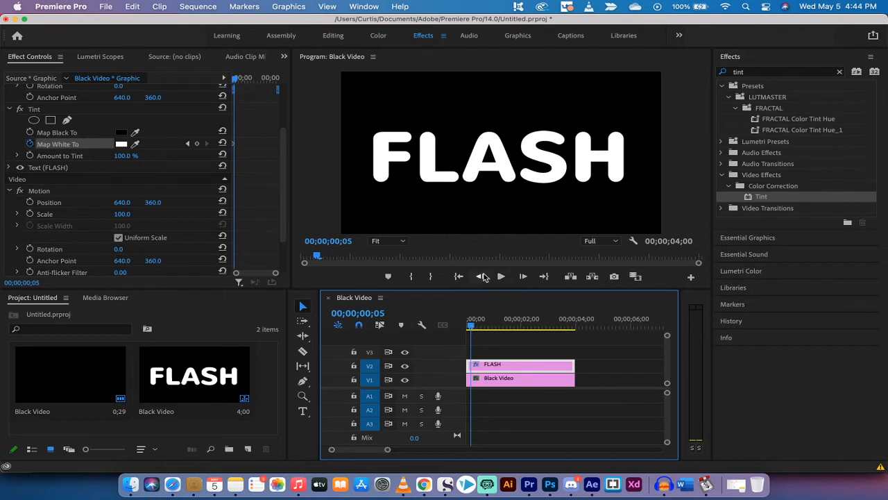
mouse_move(480, 276)
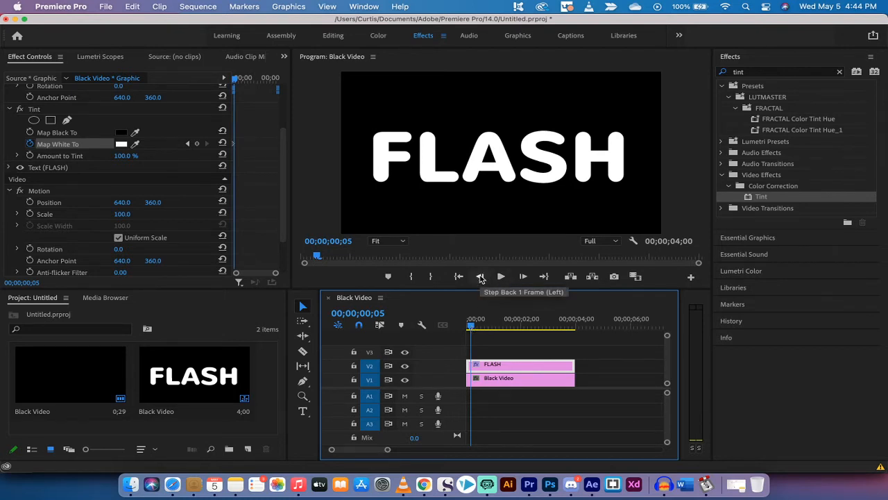
left_click(480, 277)
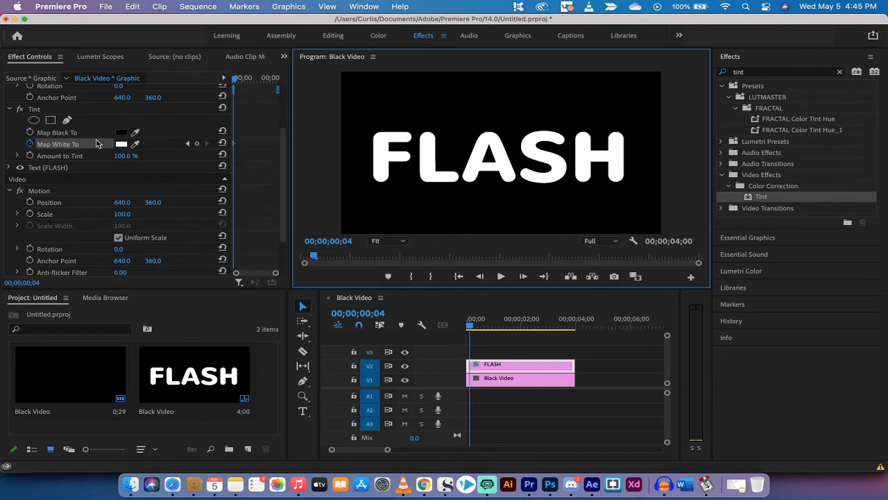
left_click(122, 143)
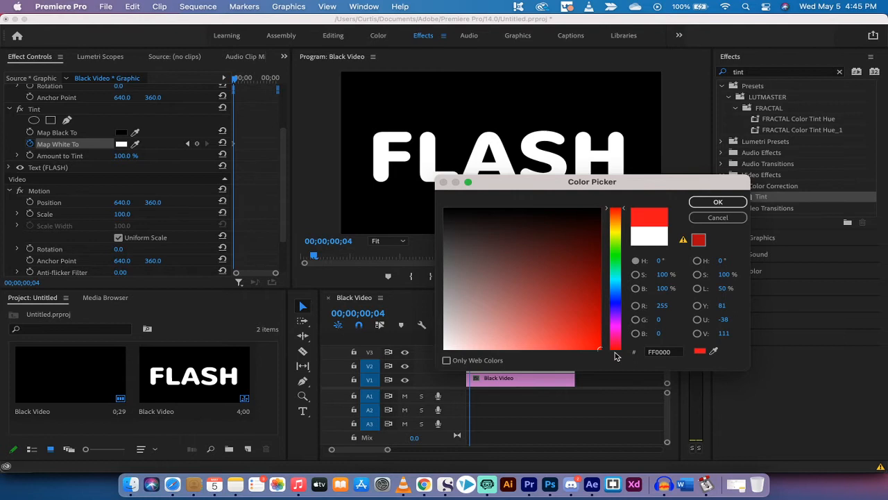
left_click(718, 201)
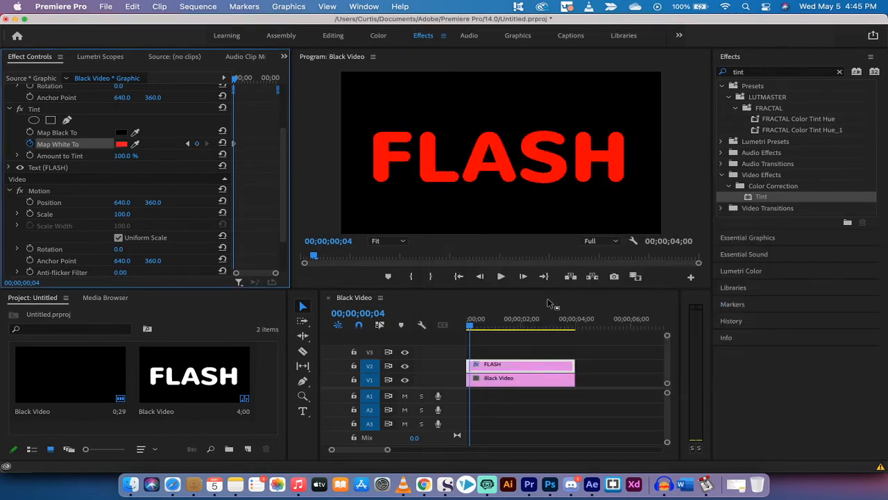
mouse_move(524, 276)
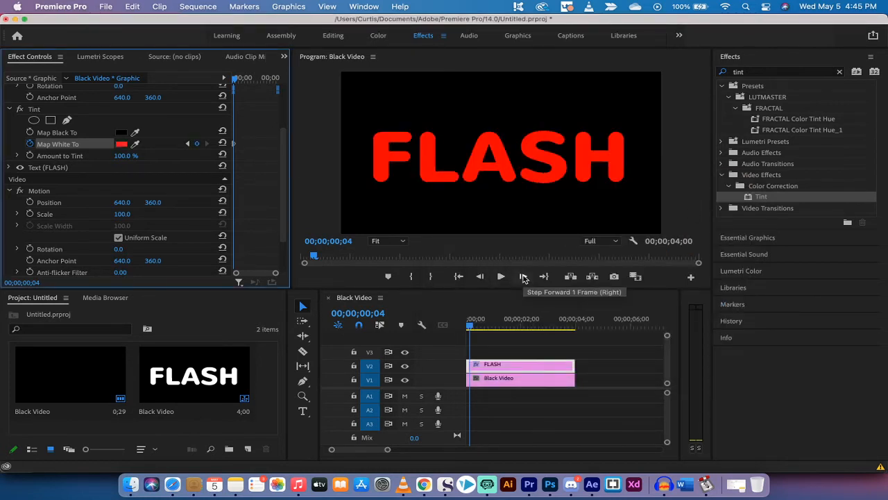
Add Map White To keyframes: magenta at frame 8 and blue at frame 12
left_click(523, 276)
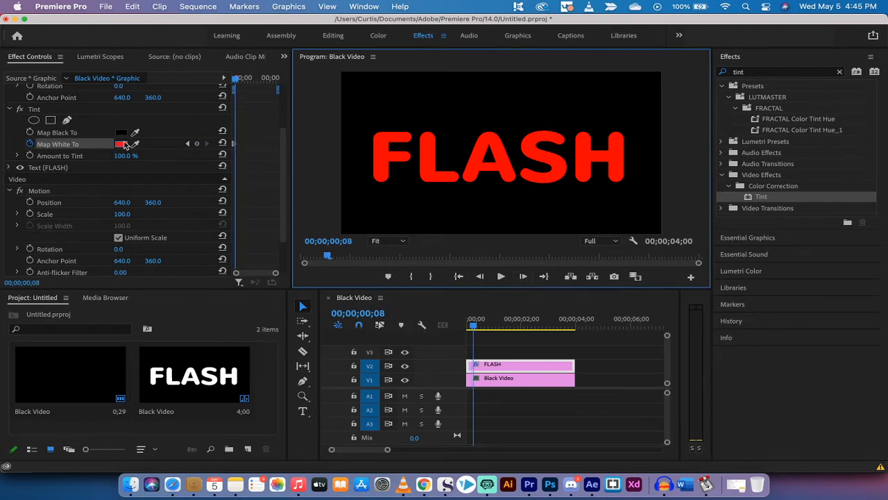
left_click(123, 143)
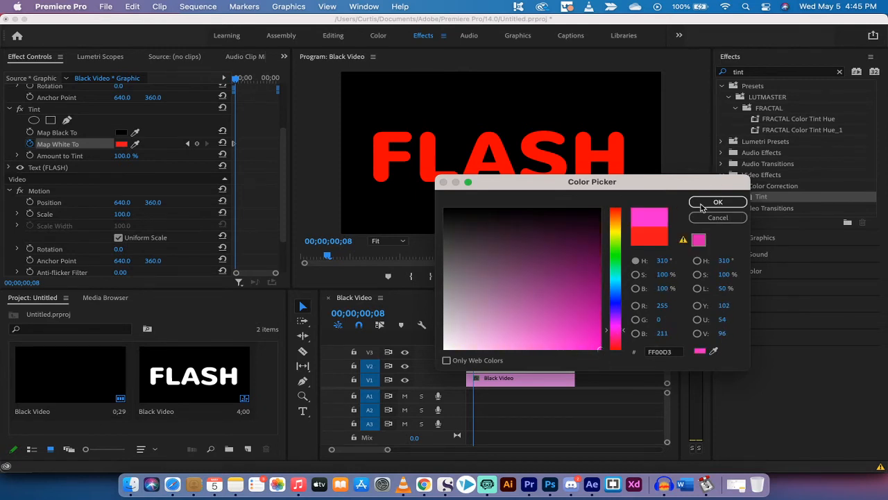
left_click(718, 201)
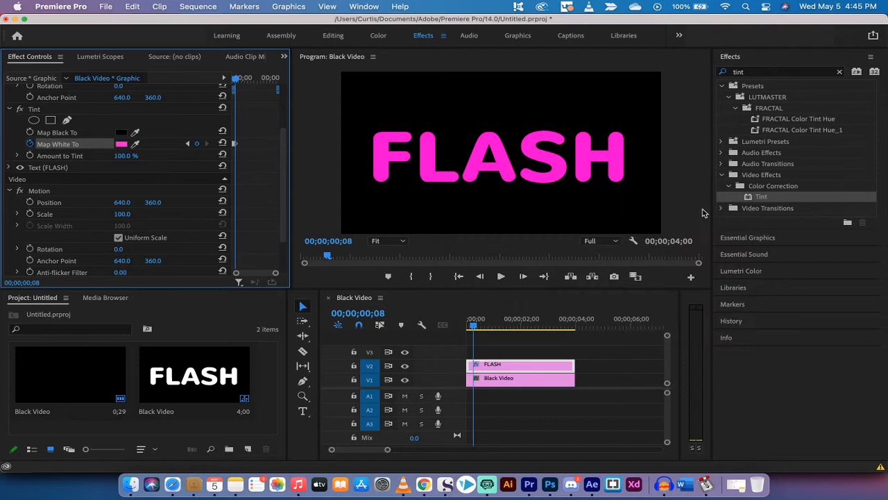
mouse_move(497, 277)
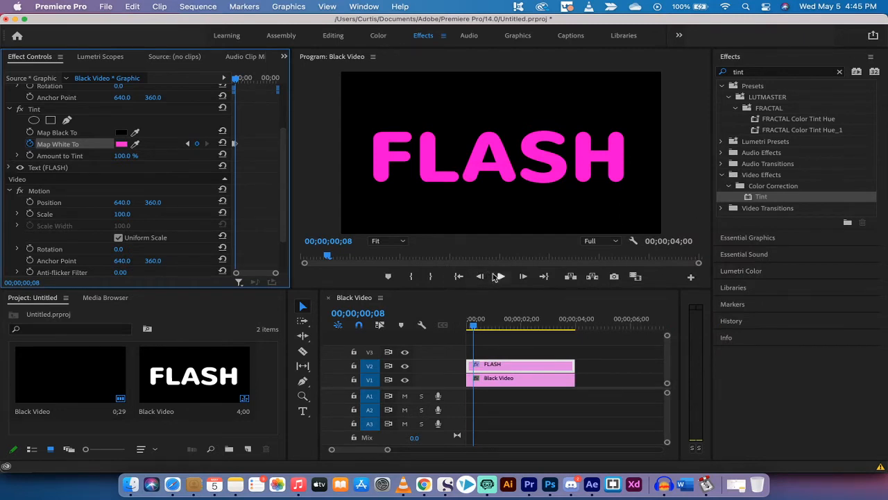
mouse_move(522, 276)
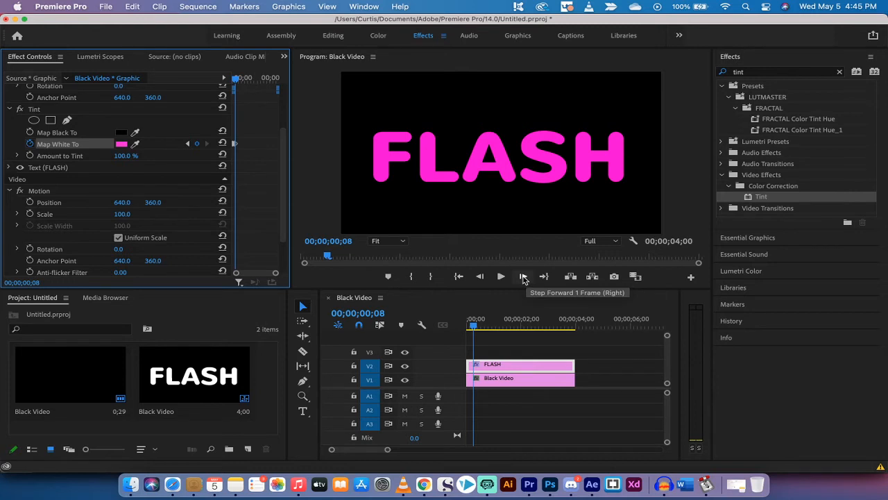
left_click(523, 277)
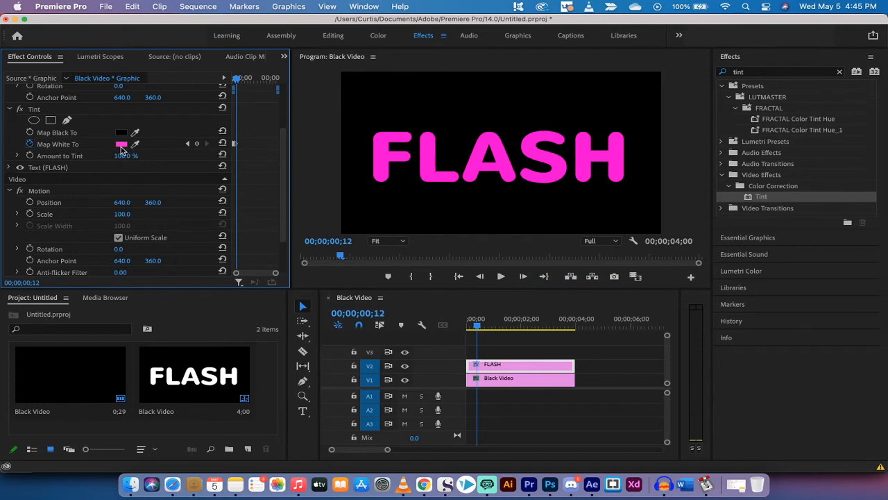
left_click(122, 143)
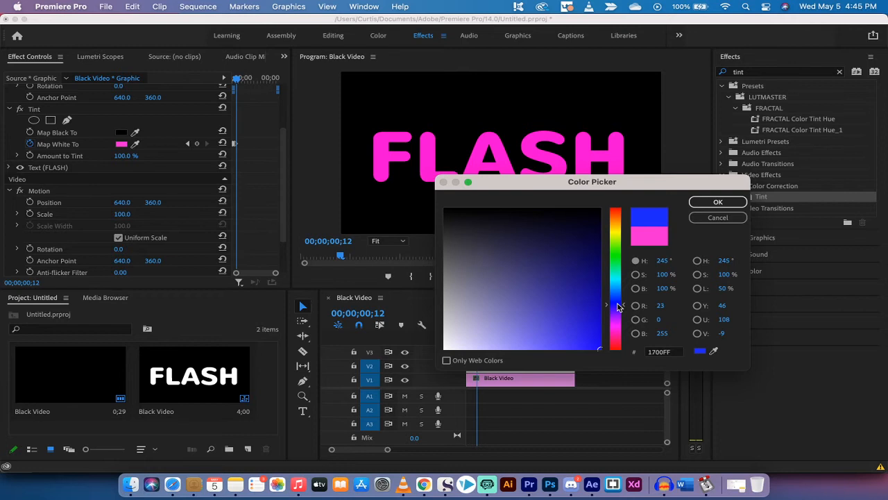
left_click(717, 201)
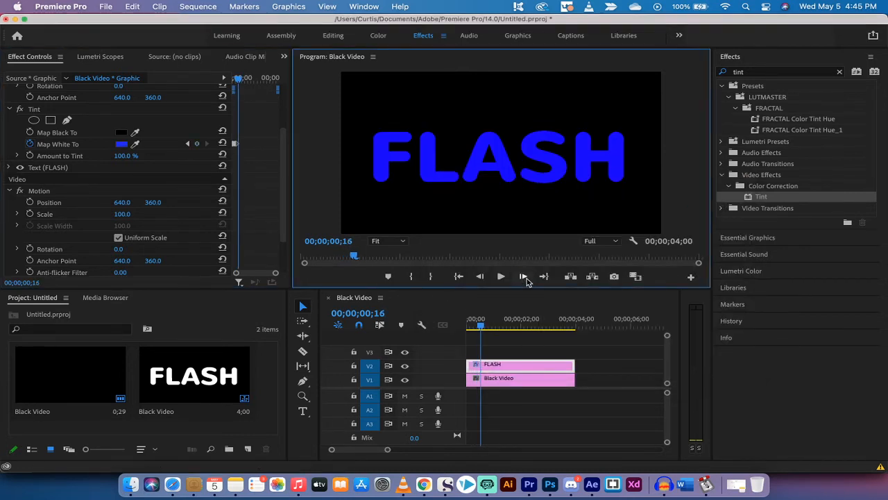
Add Map White To keyframes: cyan at frame 16, yellow at frame 20, orange at frame 24
left_click(120, 143)
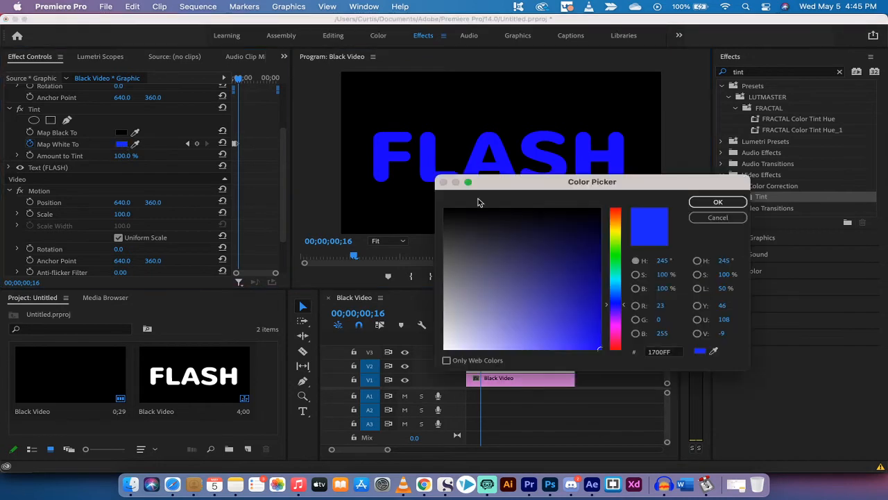
left_click(615, 283)
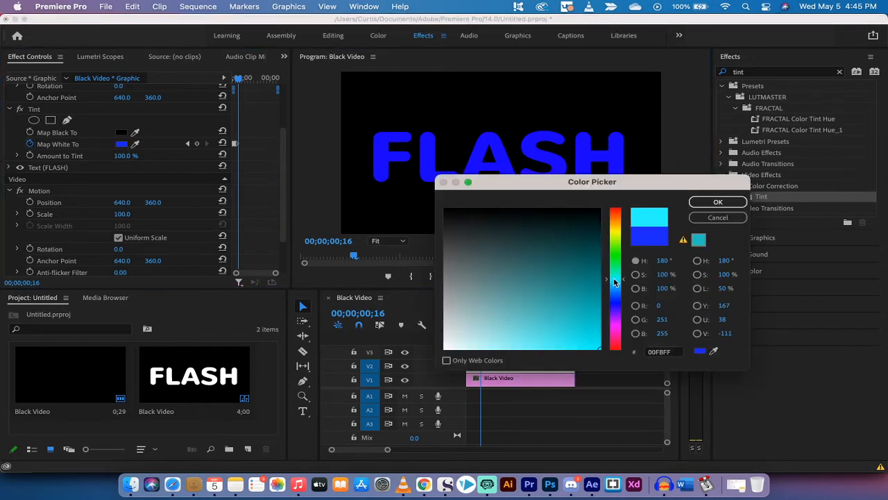
left_click(718, 202)
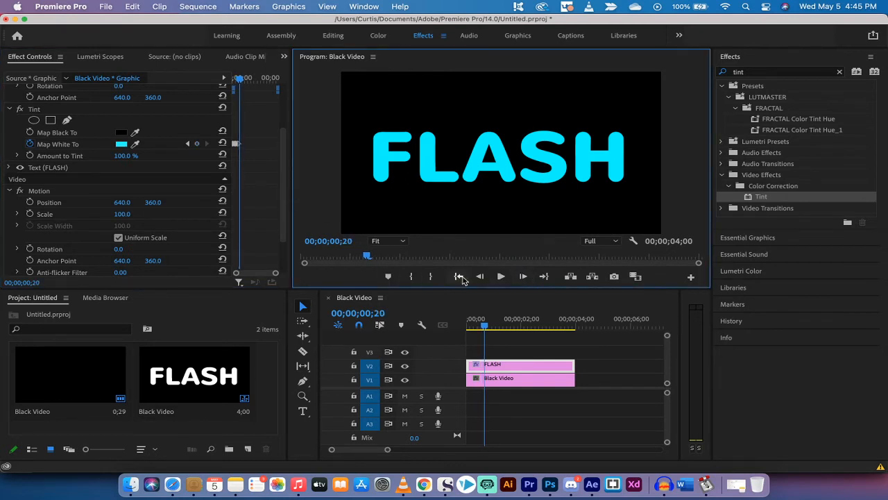
mouse_move(159, 183)
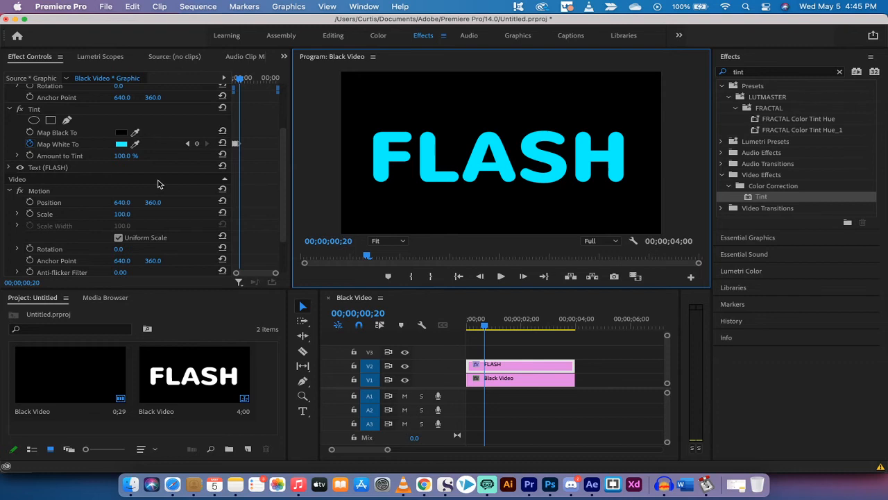
left_click(122, 143)
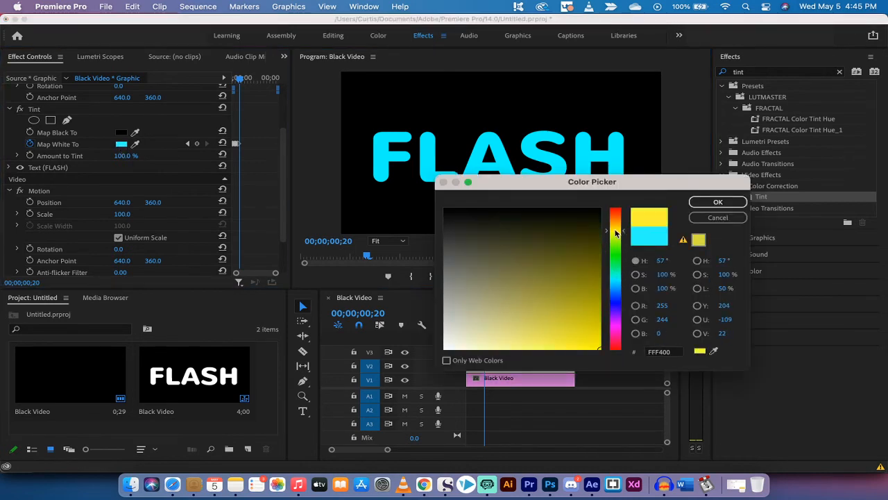
left_click(717, 201)
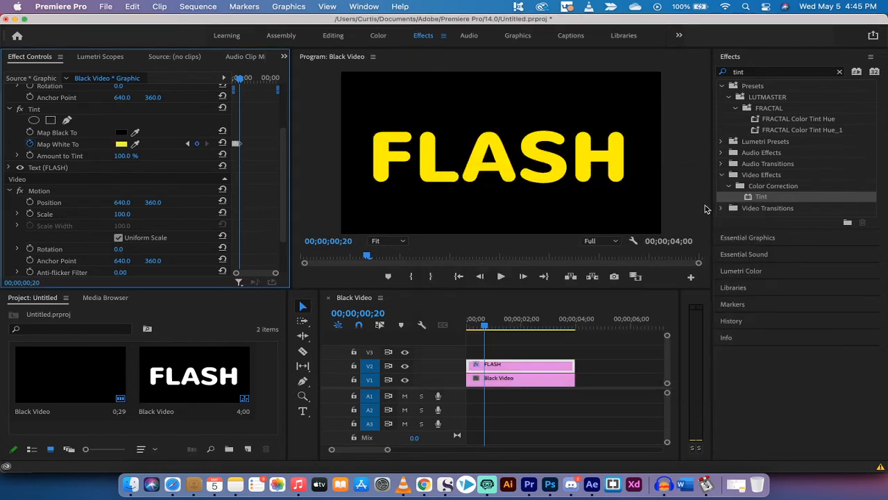
mouse_move(525, 276)
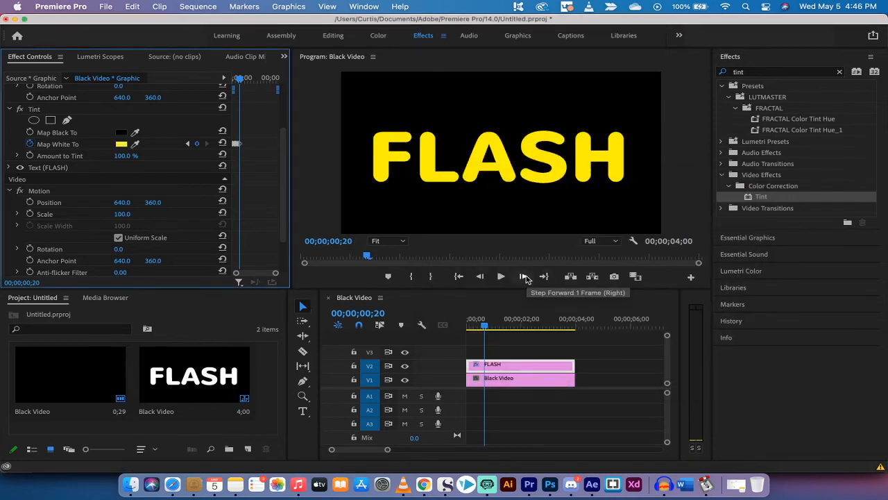
left_click(525, 276)
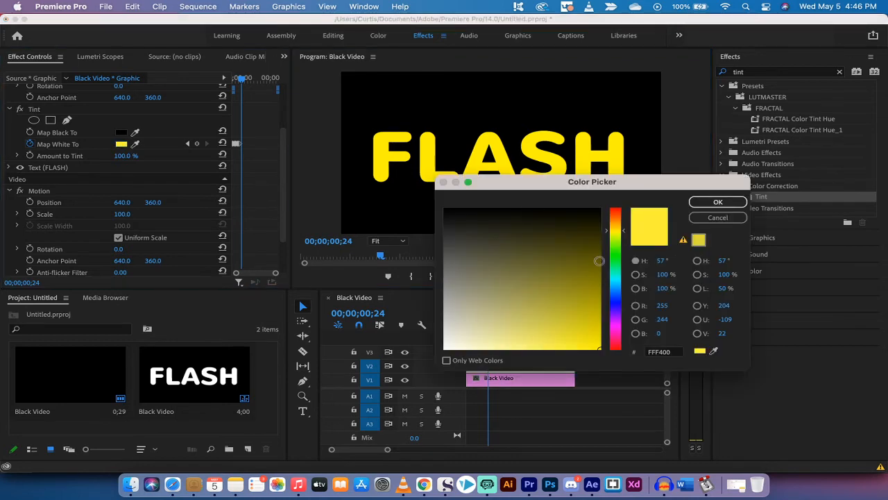
mouse_move(619, 237)
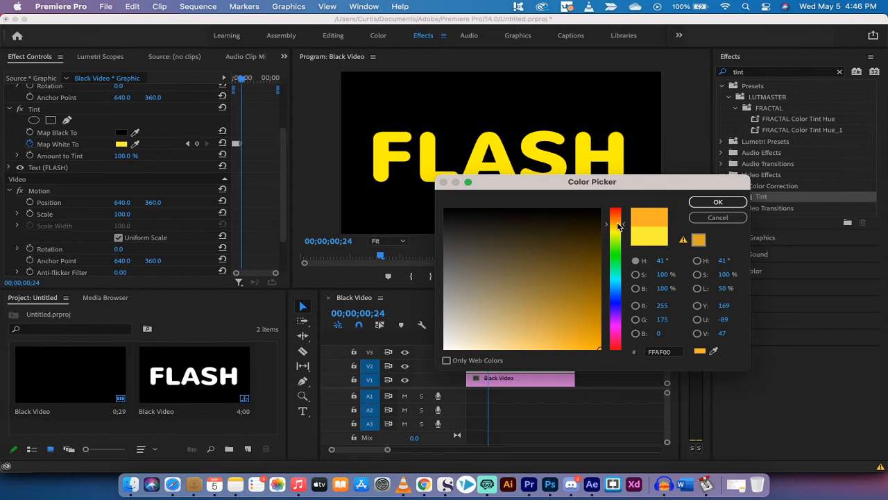
left_click(718, 201)
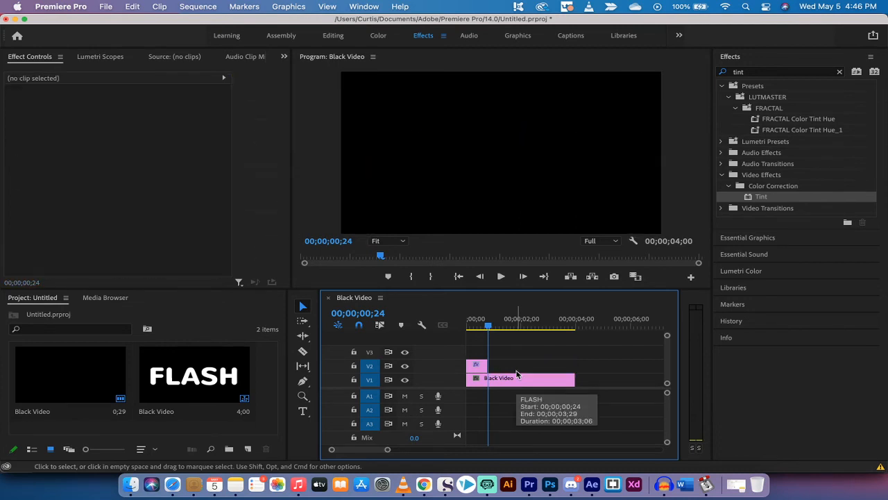
Select the FLASH clip shortened to end around frame 24
left_click(478, 366)
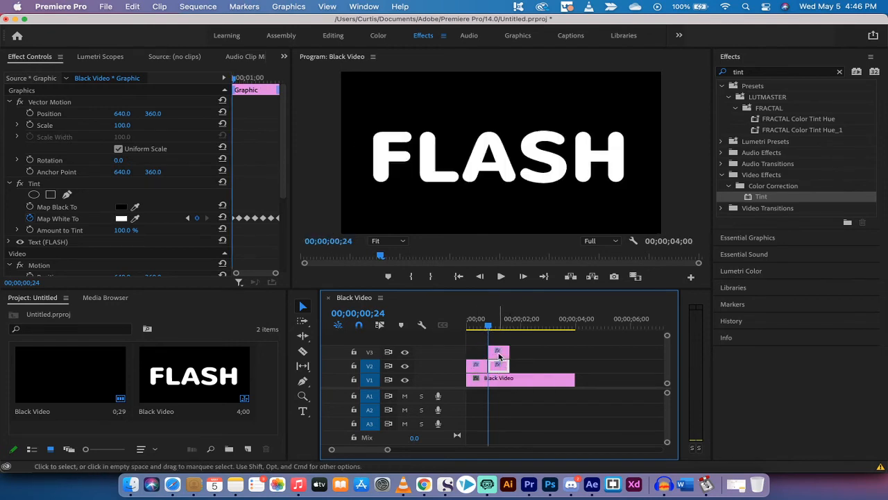
Option-drag copies of the short FLASH clip end to end after the original
left_click_drag(498, 353, 533, 367)
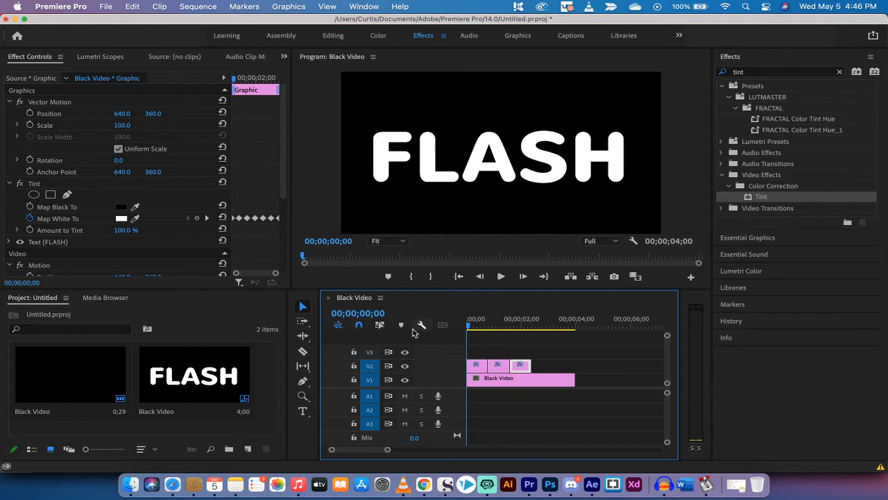
left_click(501, 277)
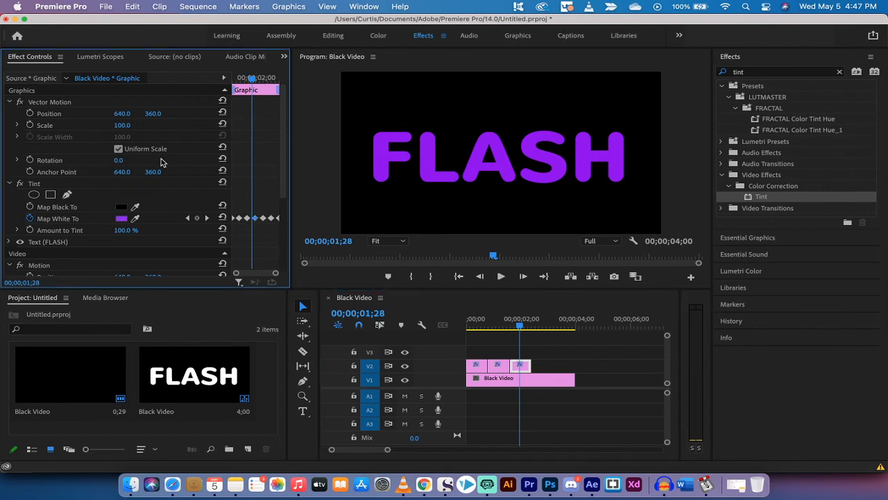
Select all the Map White To colour keyframes of a FLASH copy in Effect Controls
left_click(33, 183)
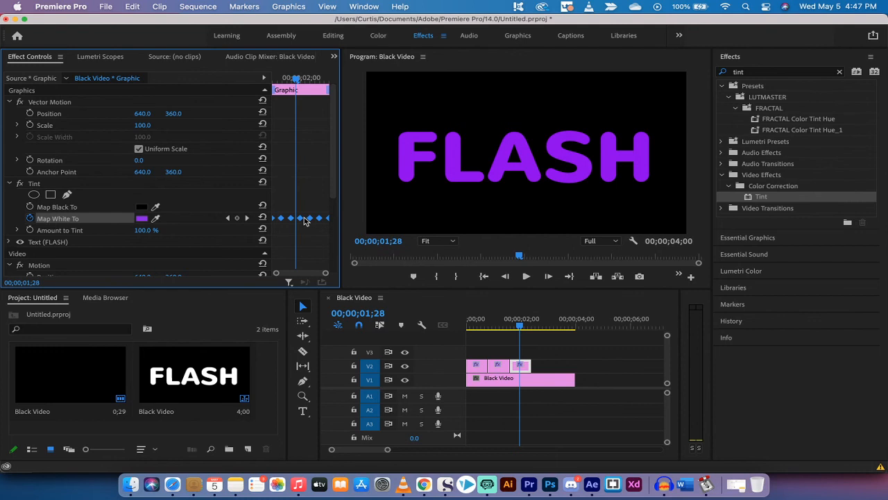
Bring up the interpolation menu for the Map White To keyframes to choose Hold
right_click(303, 218)
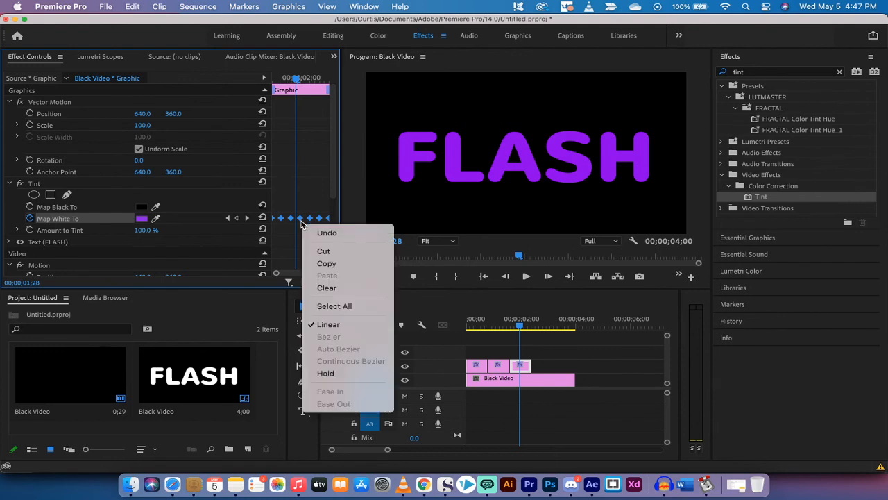
mouse_move(333, 358)
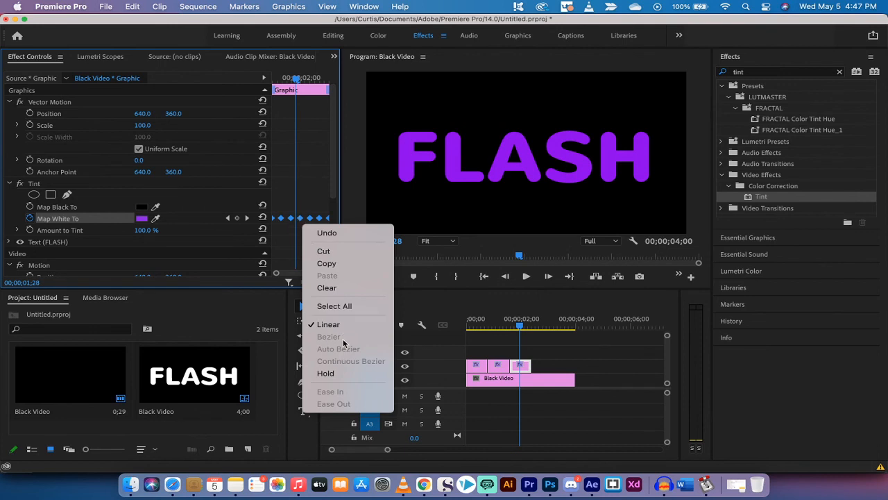
mouse_move(340, 374)
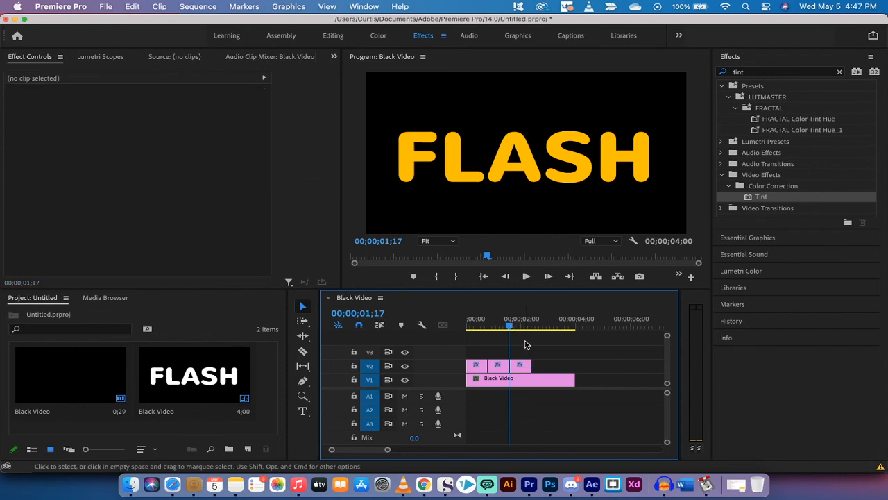
left_click(533, 325)
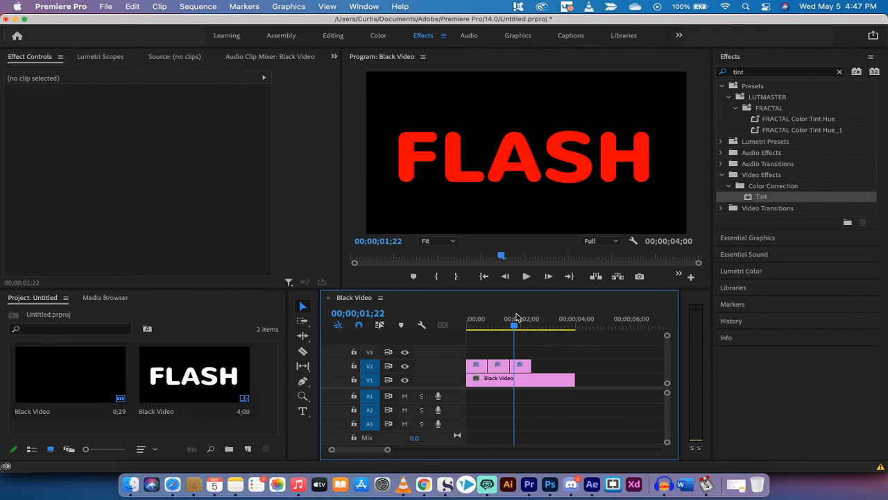
left_click(498, 365)
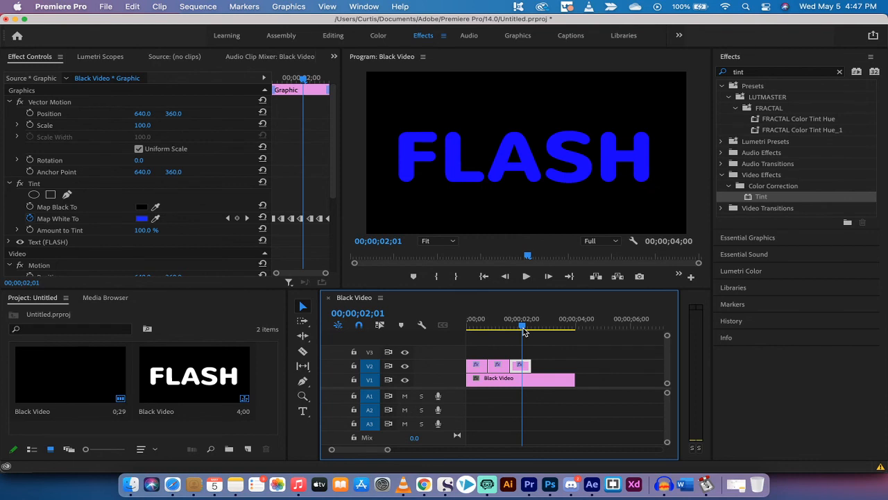
mouse_move(487, 483)
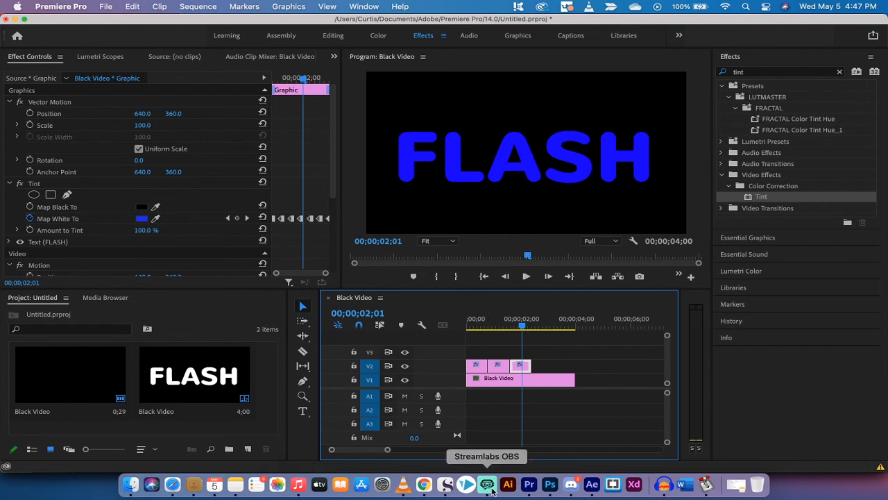